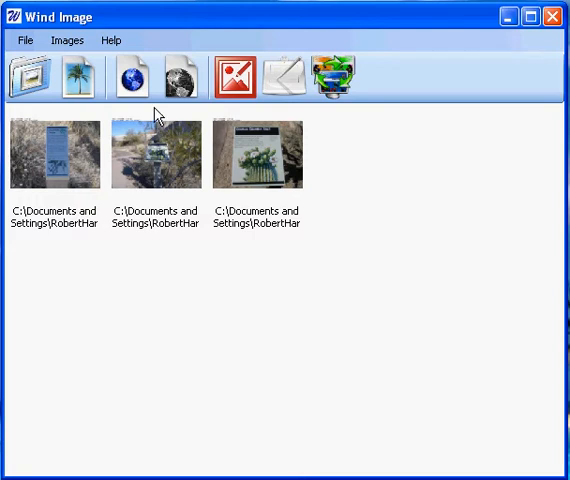
Step: Bring up the Export dialog for the three loaded images
left_click(167, 72)
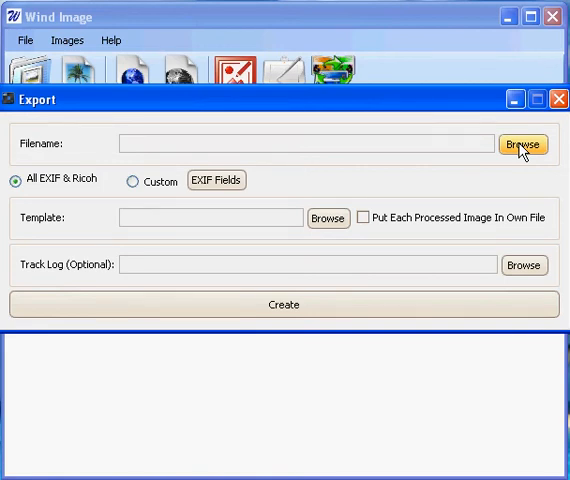
Step: Set the export output file to a Word (*.doc) document named video-test
left_click(523, 143)
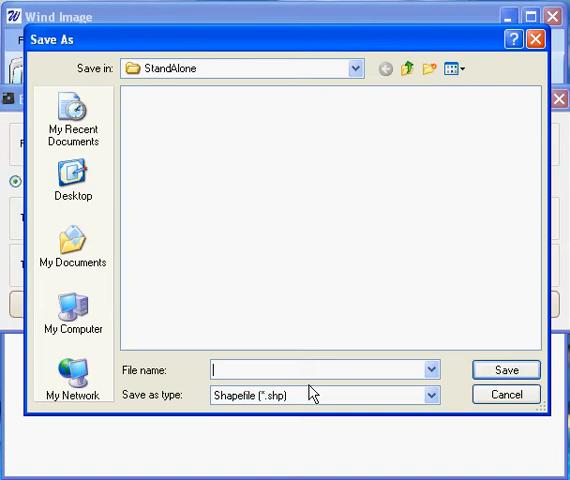
type("video-test")
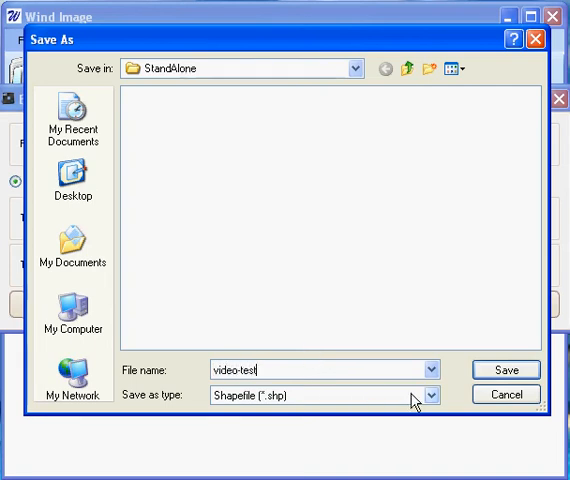
left_click(427, 396)
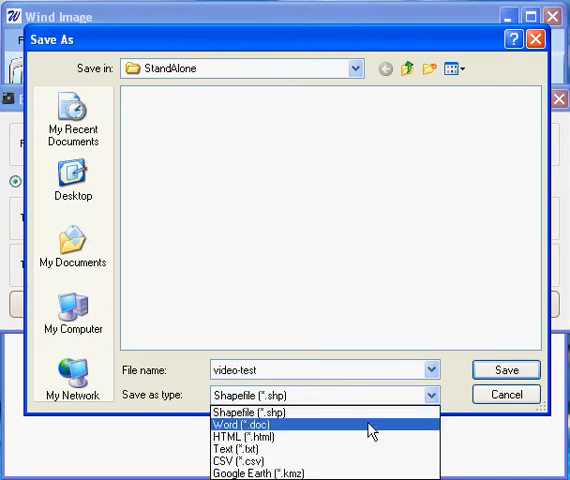
left_click(260, 424)
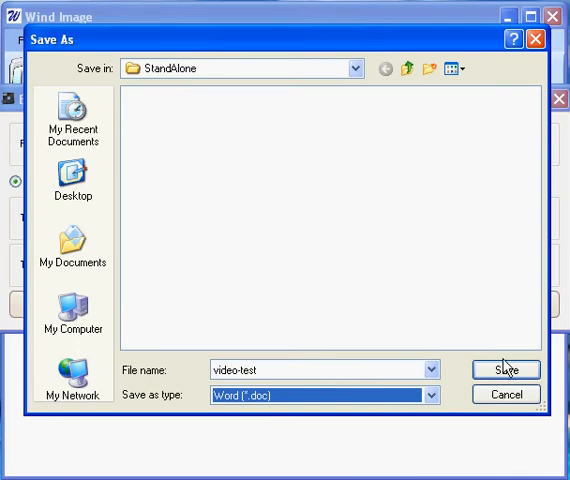
left_click(502, 369)
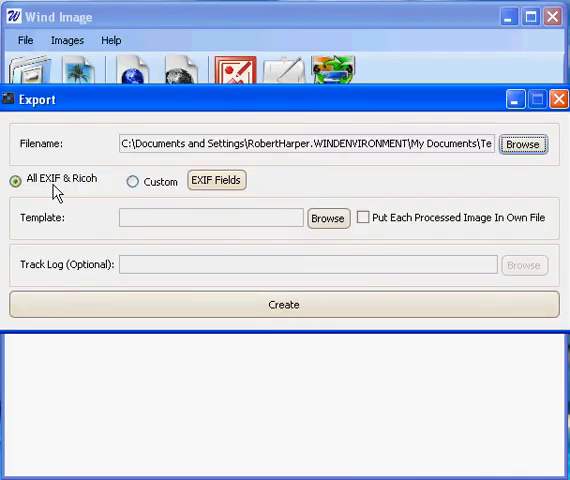
mouse_move(108, 196)
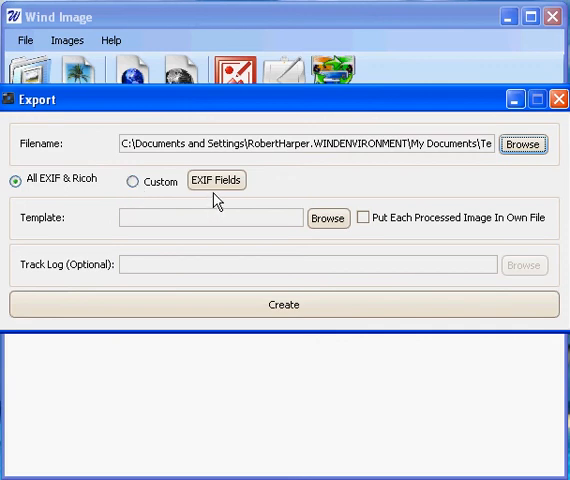
mouse_move(225, 211)
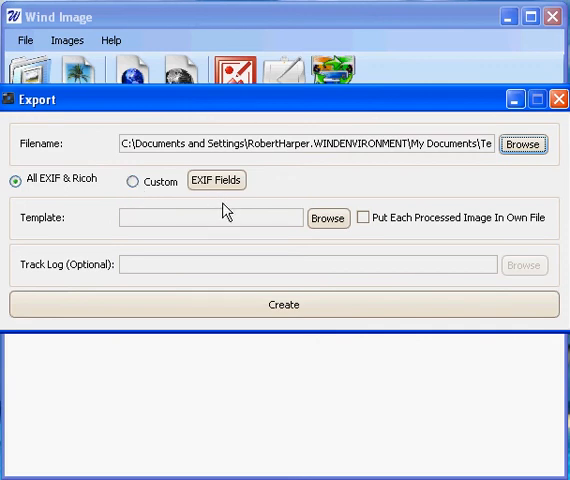
mouse_move(275, 187)
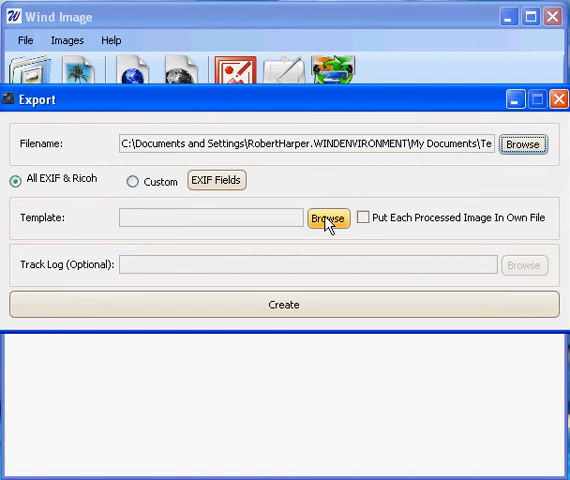
Step: Set WIRicohImagesTemplate as the Word template for the export
left_click(328, 217)
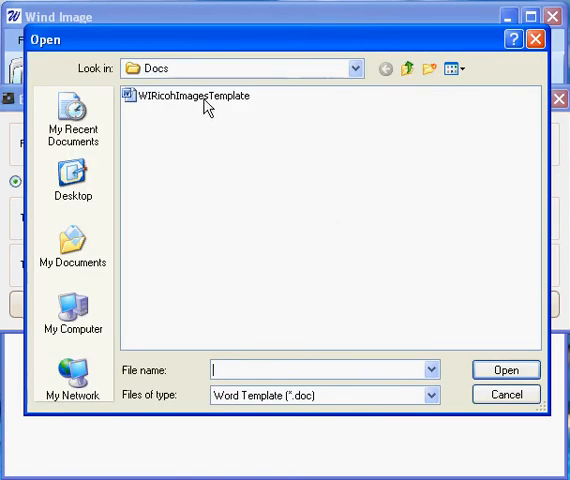
left_click(195, 98)
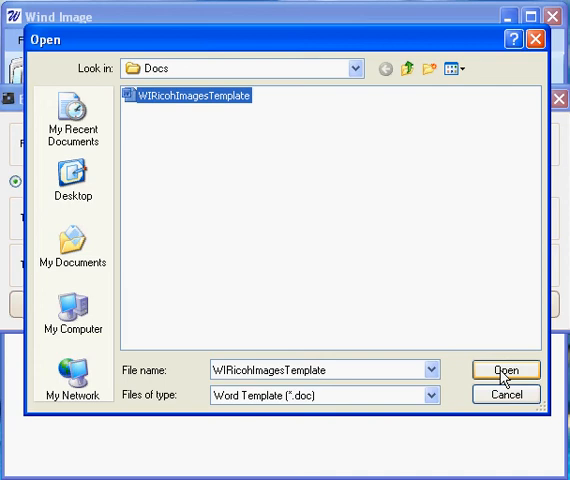
left_click(500, 369)
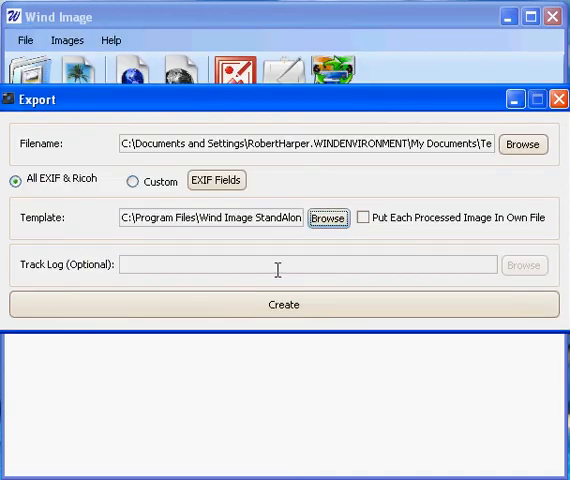
mouse_move(365, 267)
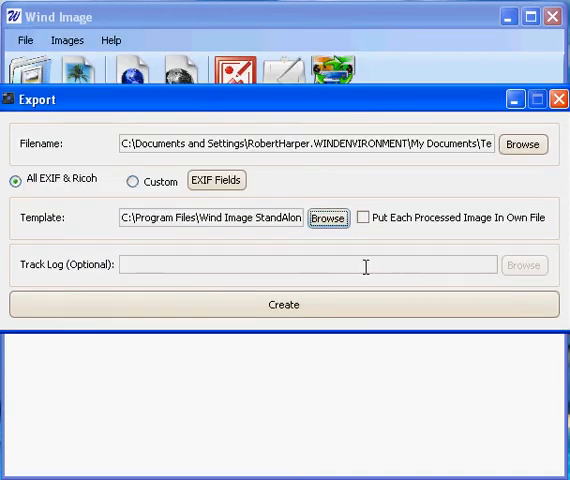
mouse_move(437, 264)
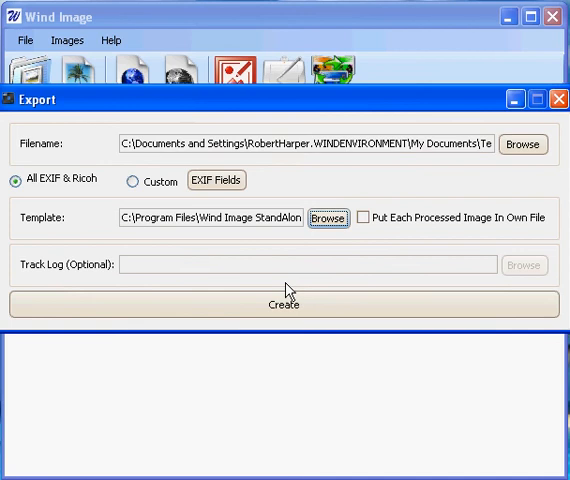
mouse_move(284, 308)
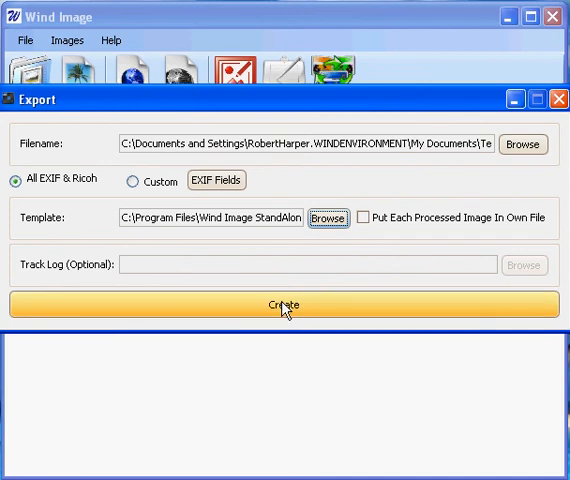
Step: Create the Word report and have the new video-test document opened
left_click(284, 304)
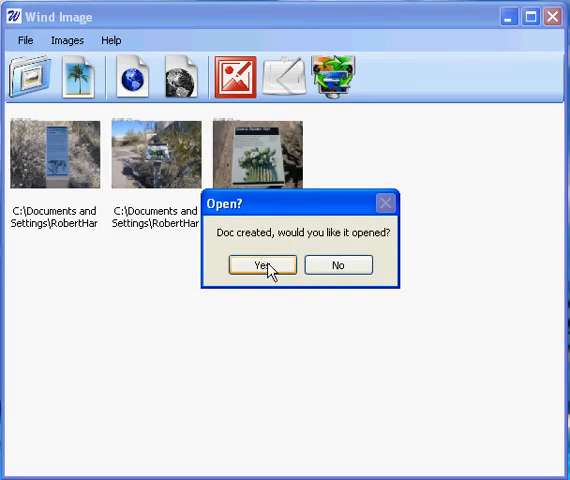
left_click(261, 265)
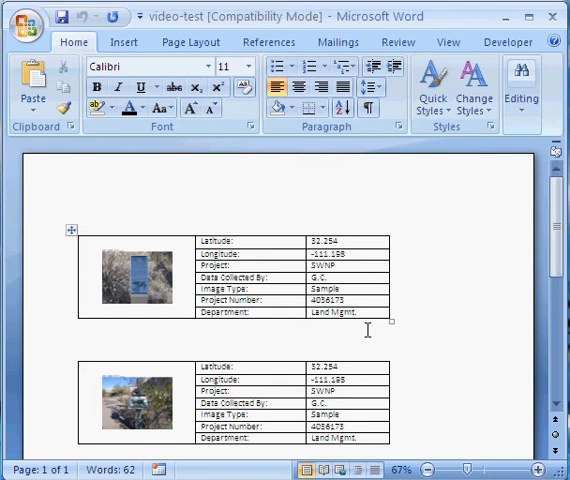
Step: Scroll to the report's end showing the third image table and '3 images in this report.'
scroll("down", 3)
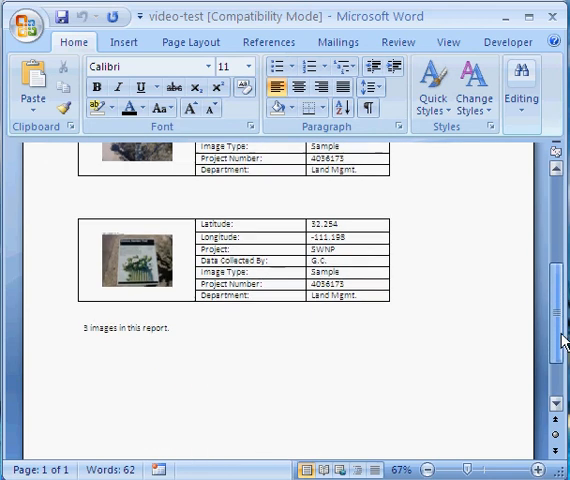